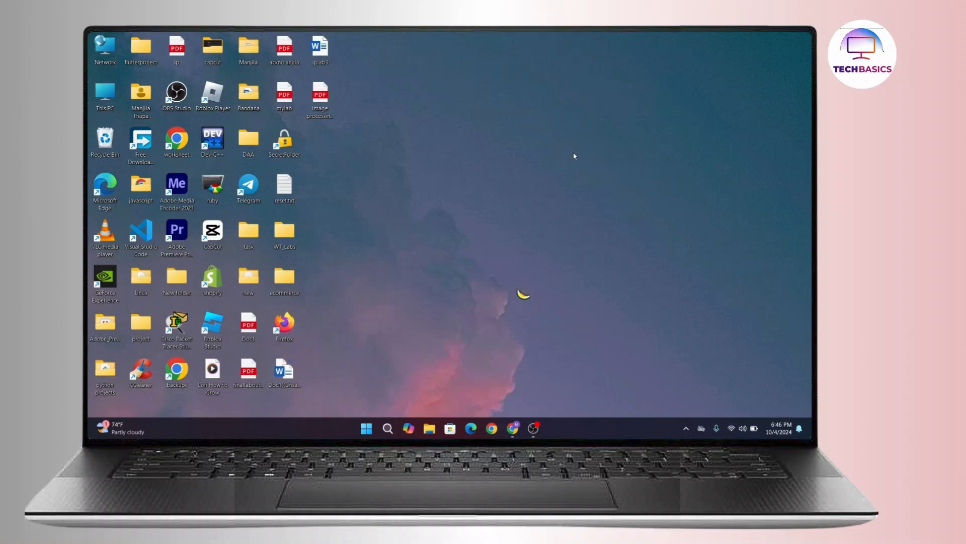
mouse_move(572, 117)
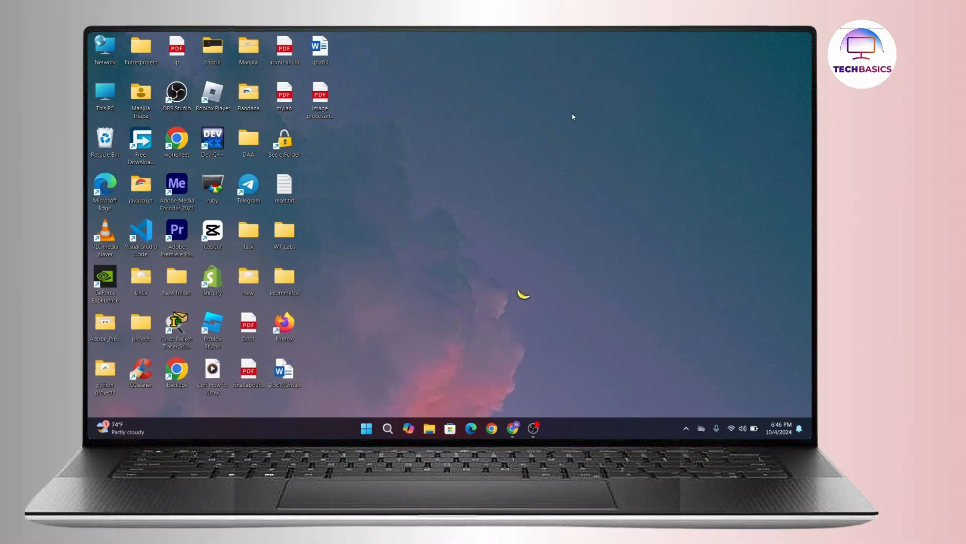
mouse_move(483, 260)
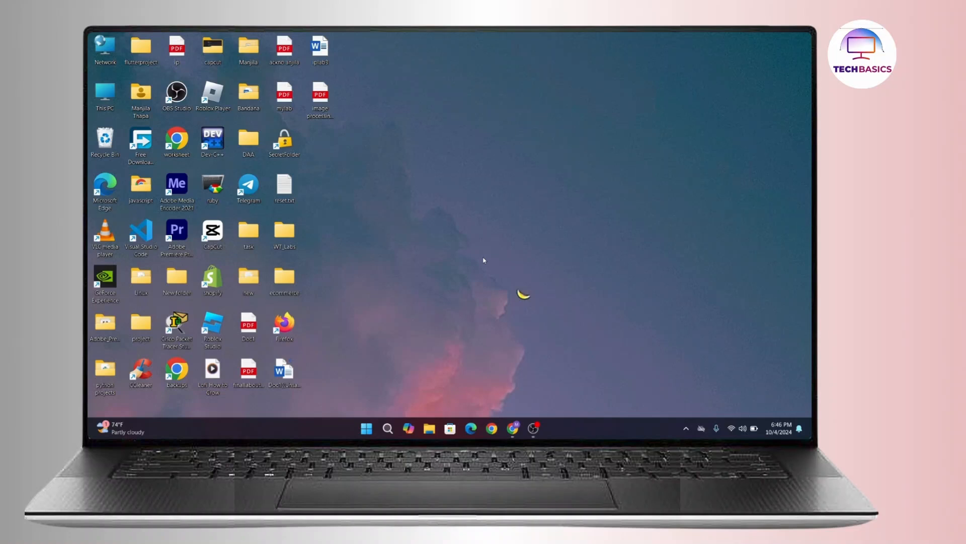
mouse_move(454, 151)
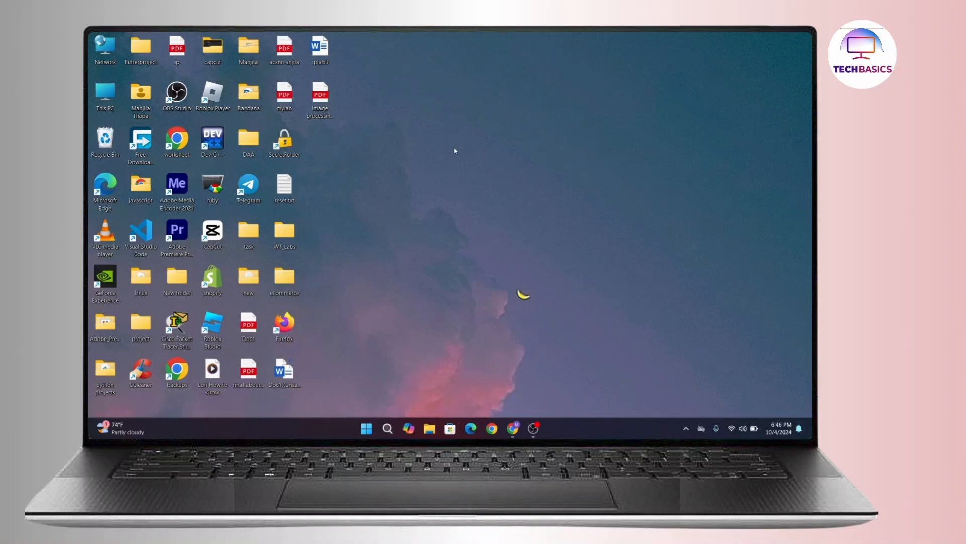
mouse_move(416, 395)
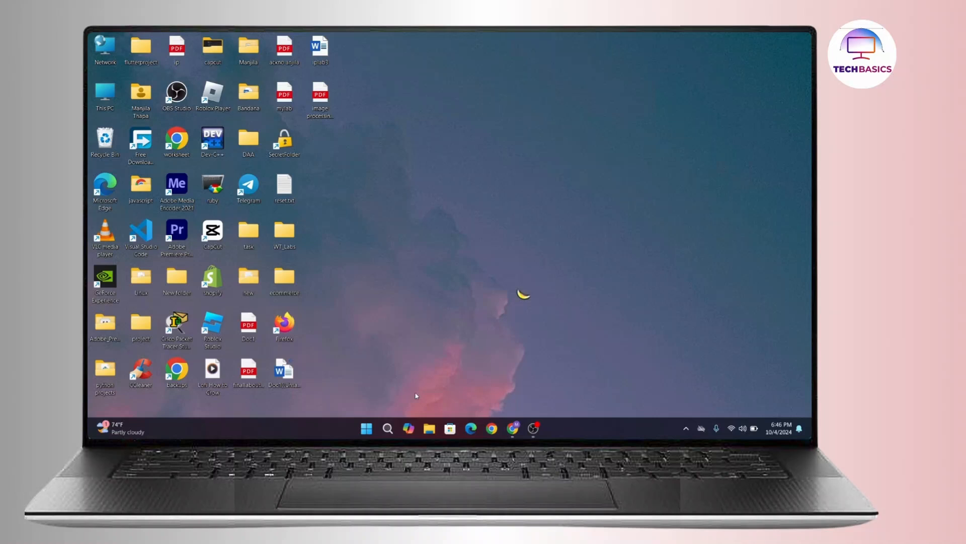
Launch Telegram Desktop from its shortcut and open the hamburger main menu.
click(387, 427)
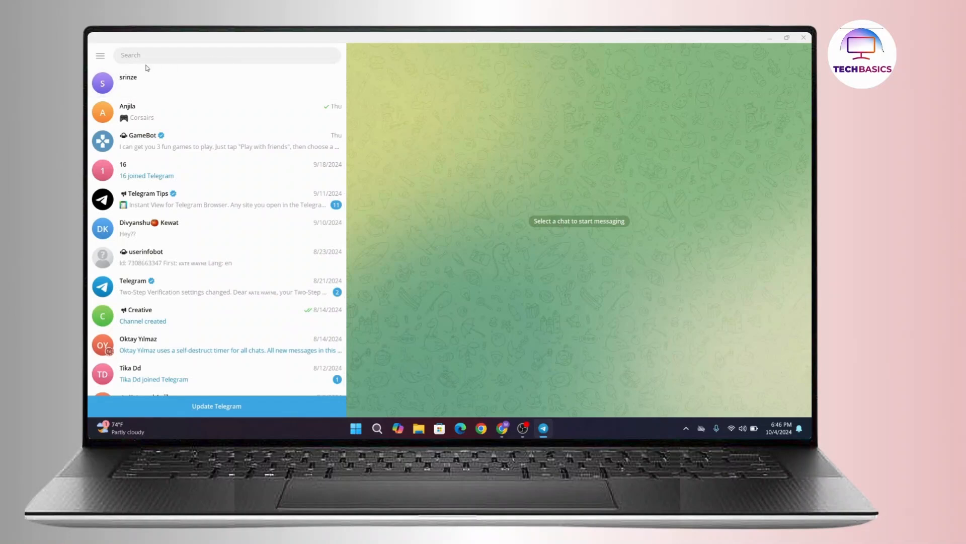
click(101, 55)
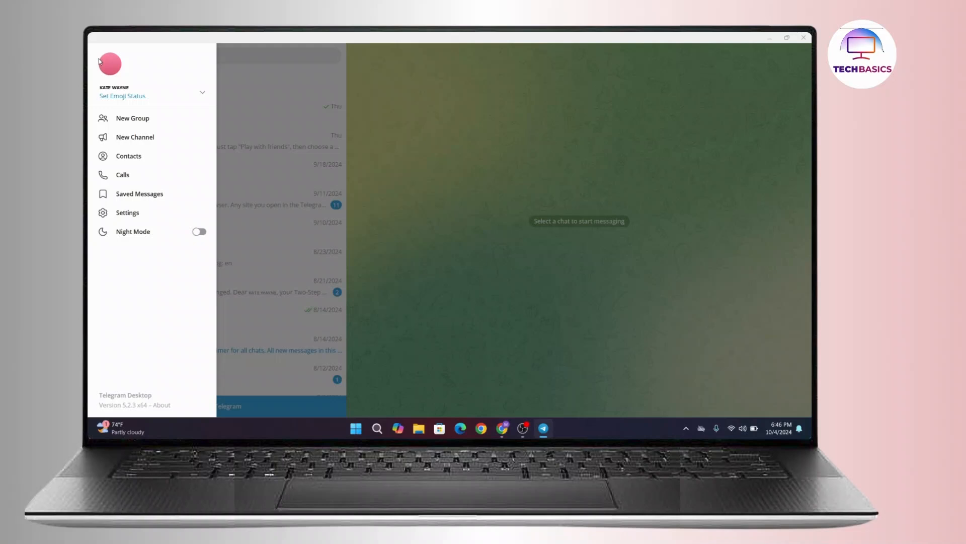
mouse_move(232, 232)
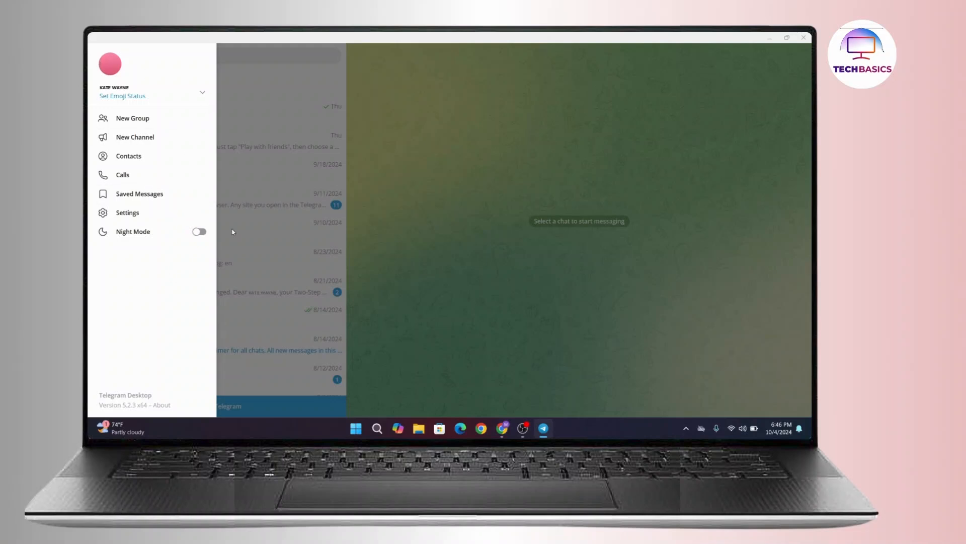
Go to Settings, then the Advanced section with data and storage options.
click(127, 212)
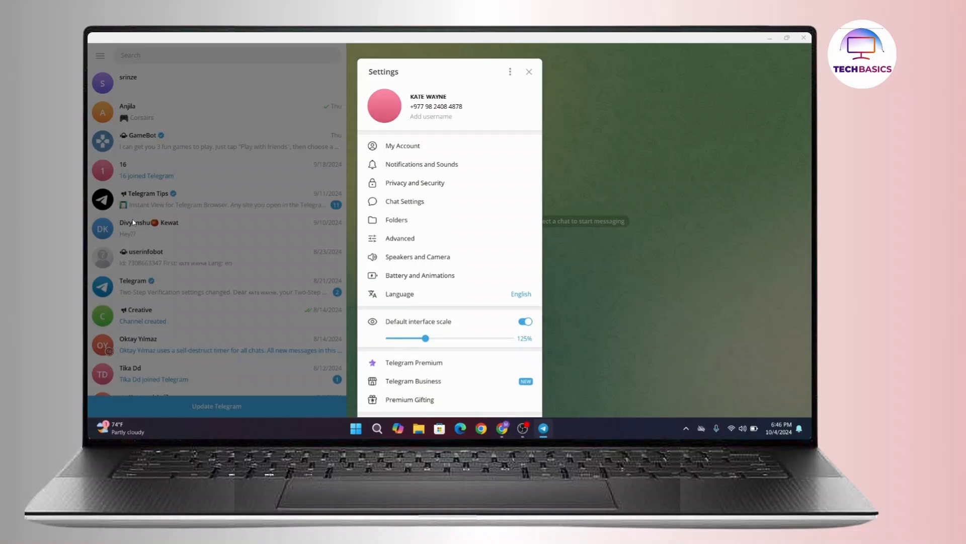
mouse_move(417, 238)
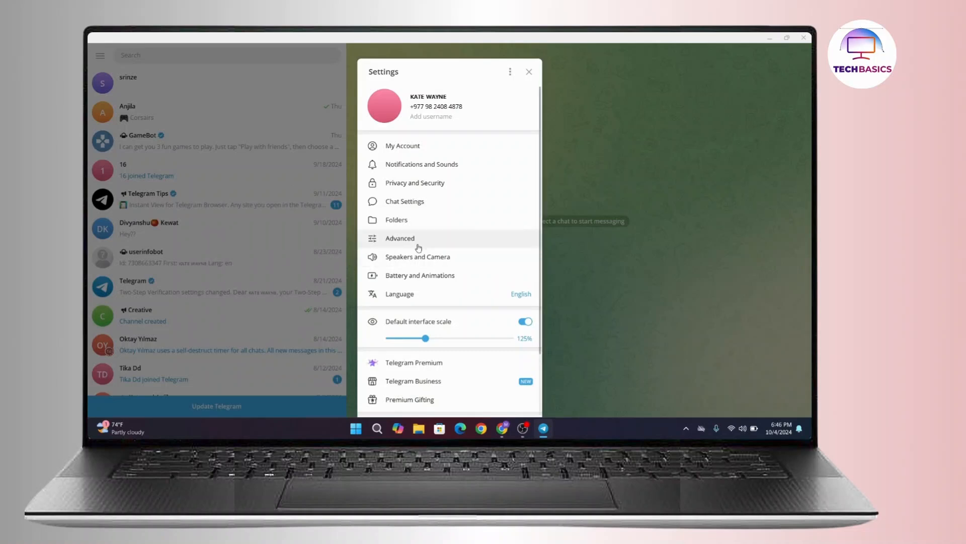
click(399, 238)
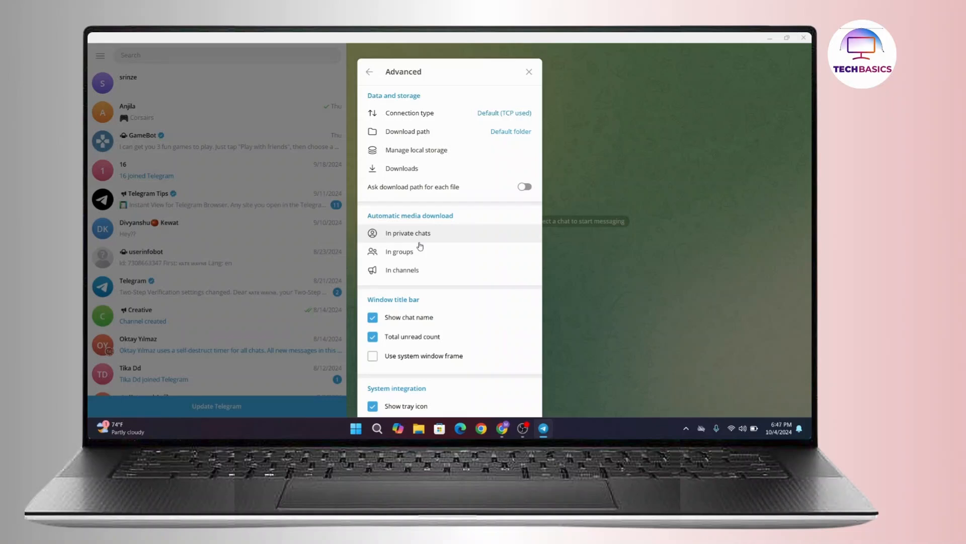
mouse_move(434, 140)
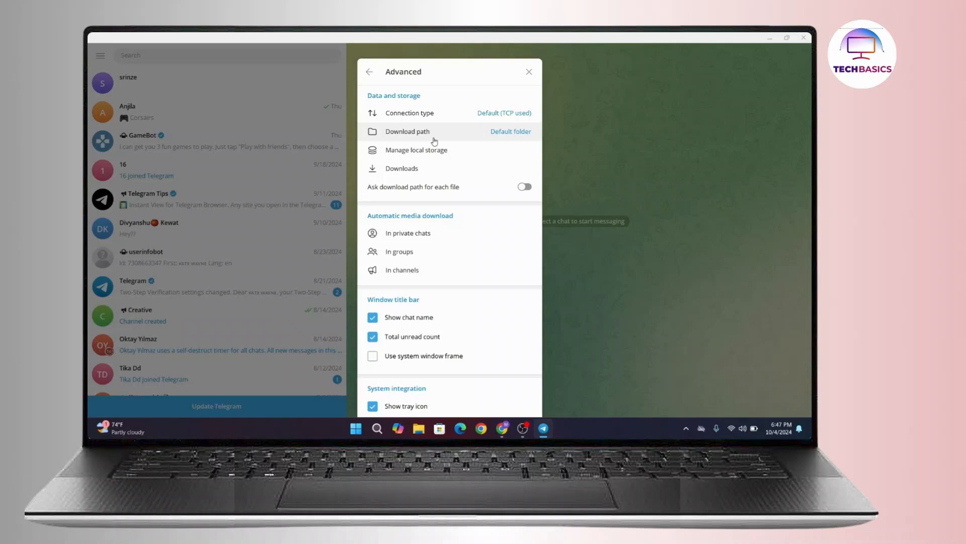
Open the Choose download path dialog from Data and storage's Download path.
click(407, 132)
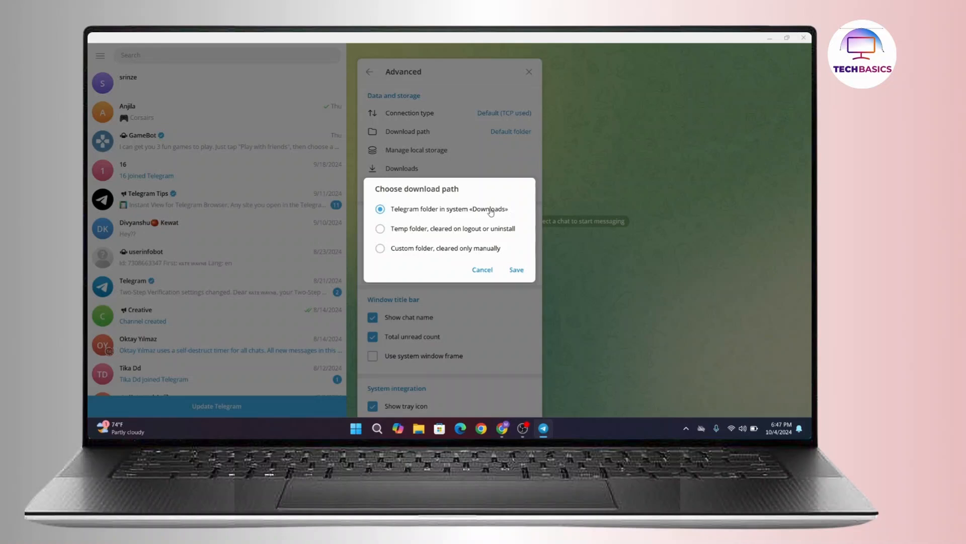
mouse_move(439, 269)
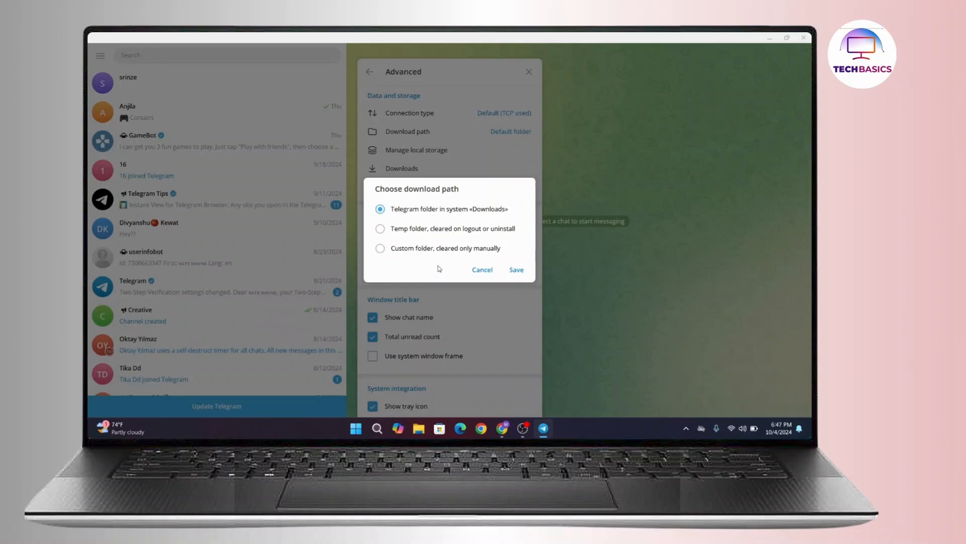
mouse_move(439, 267)
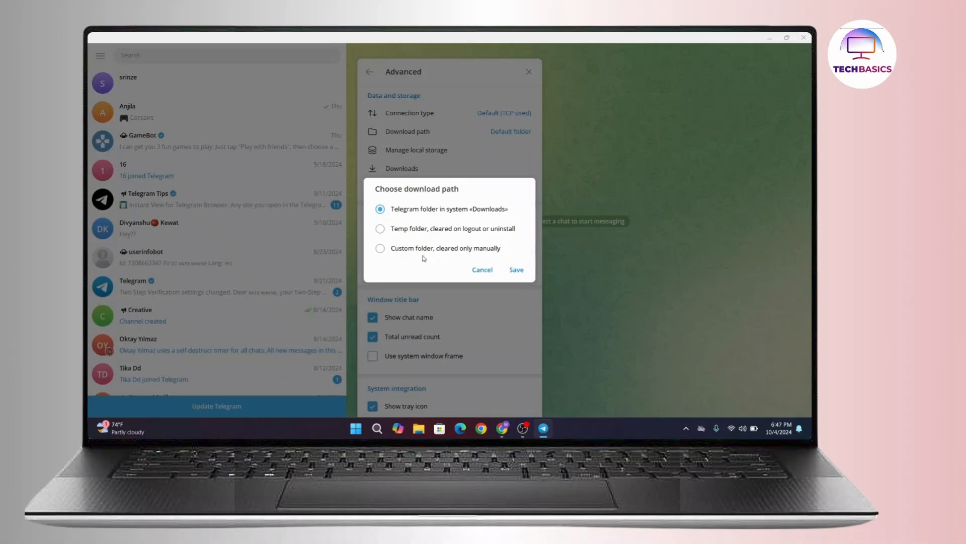
mouse_move(410, 237)
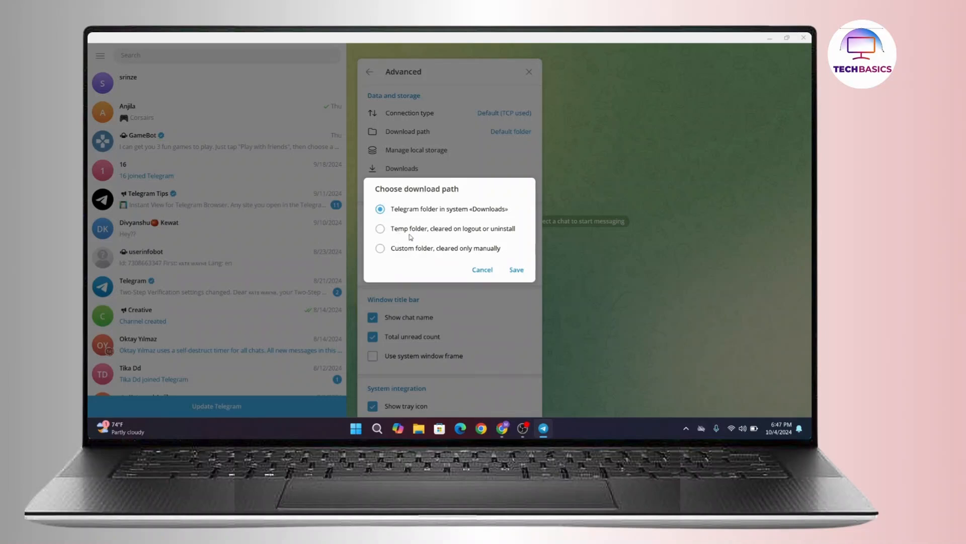
mouse_move(487, 236)
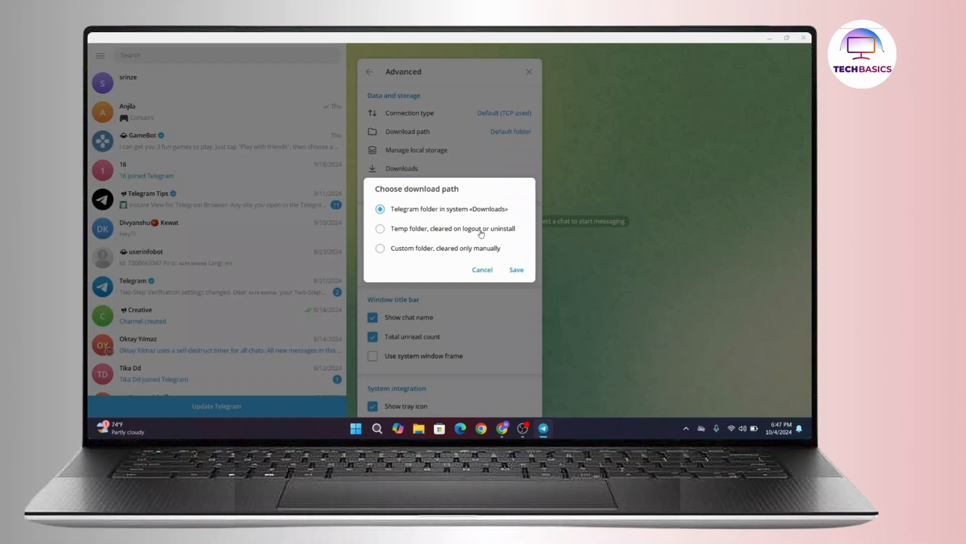
mouse_move(478, 234)
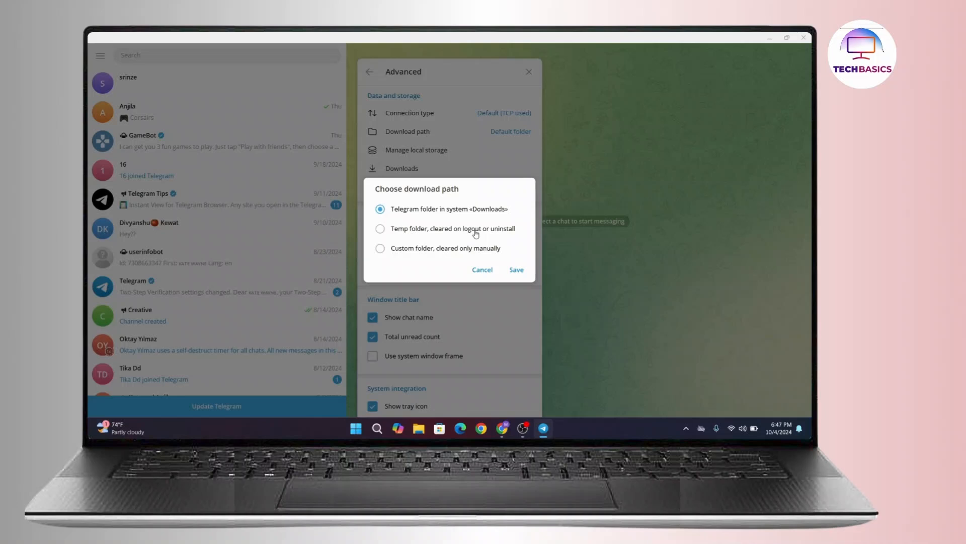
mouse_move(377, 233)
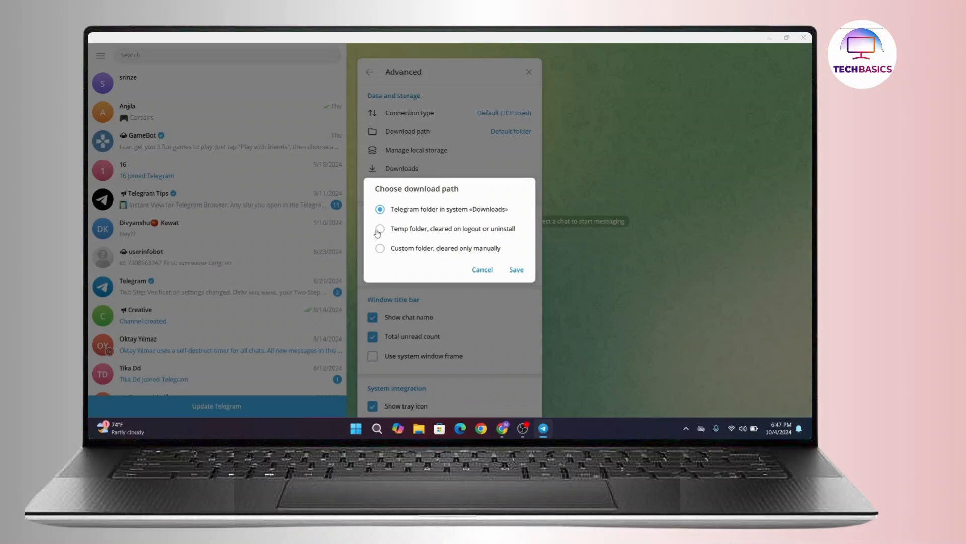
mouse_move(392, 248)
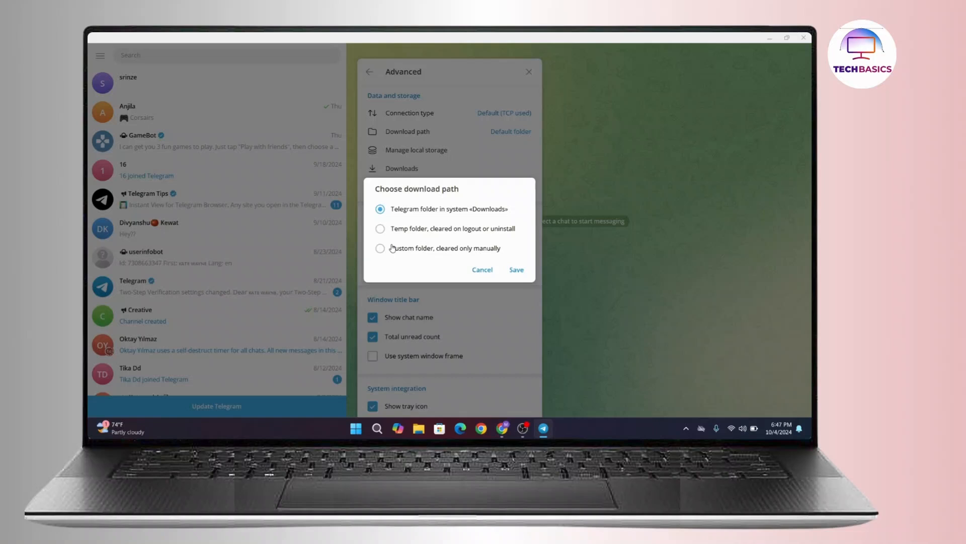
click(380, 248)
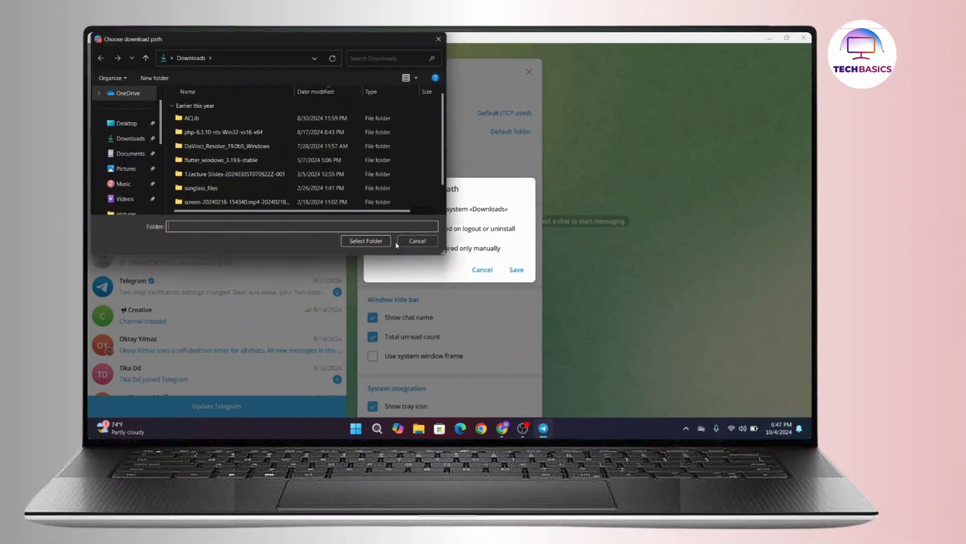
mouse_move(438, 39)
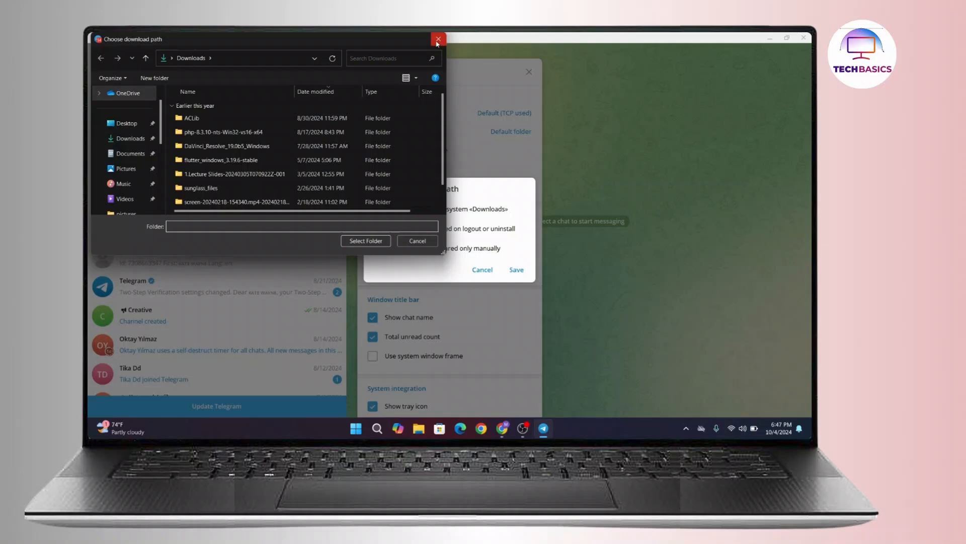
click(439, 39)
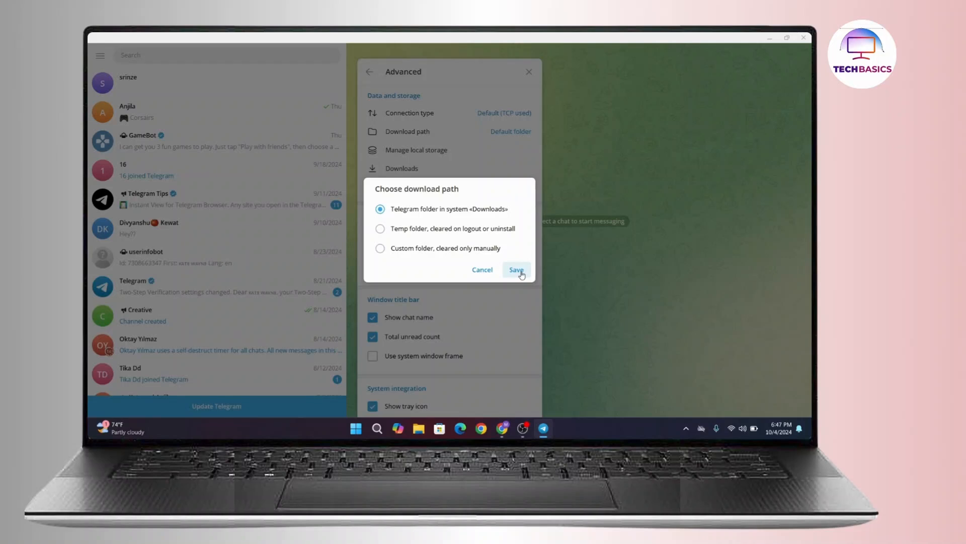
mouse_move(470, 145)
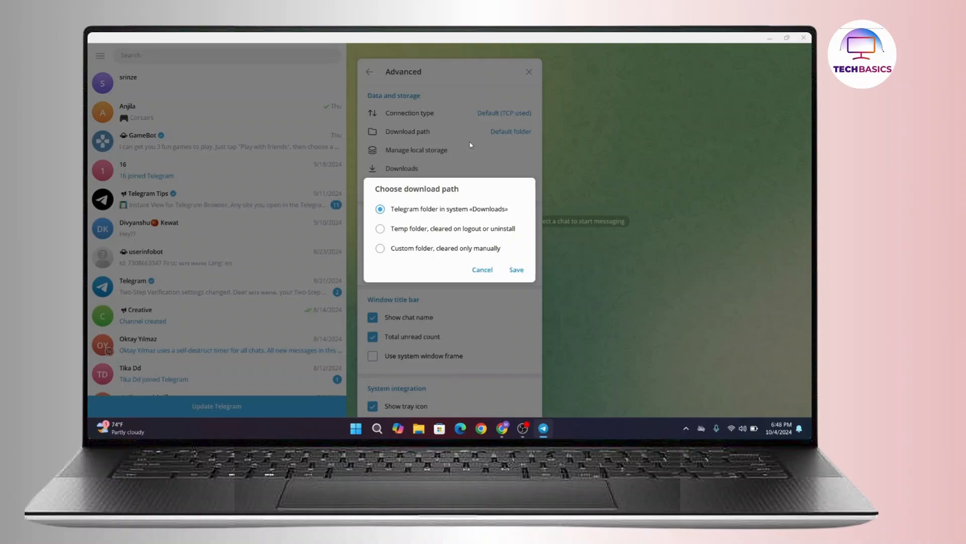
mouse_move(561, 268)
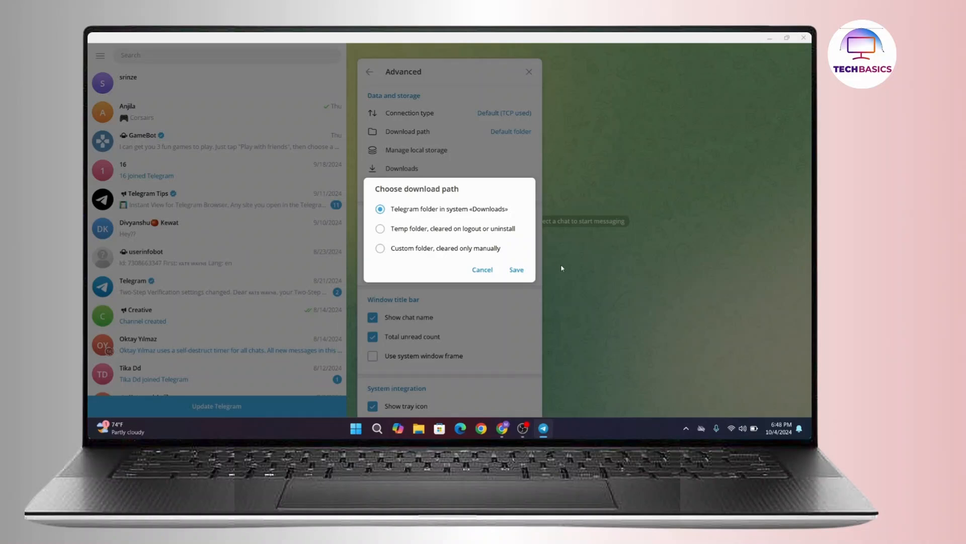